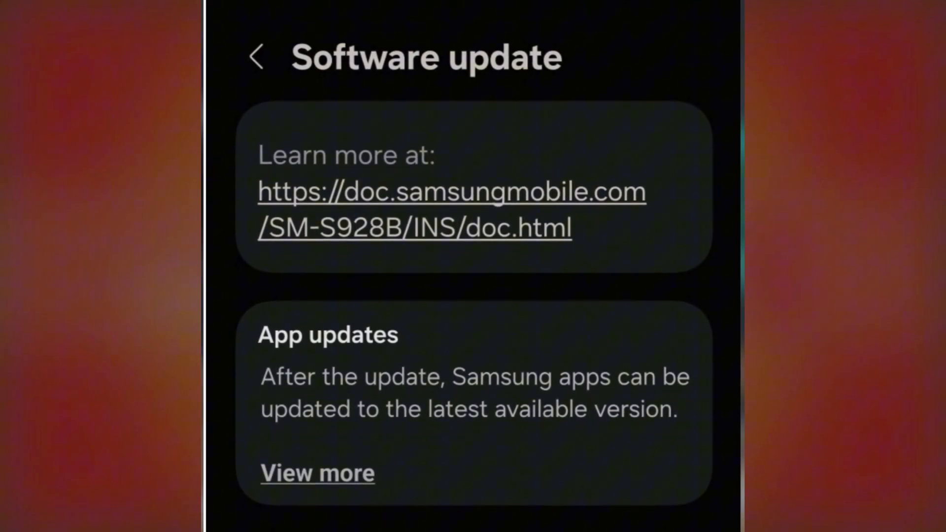
Step: Scroll the Software update screen down to the One UI 7.0 update details and download progress
scroll(down, 3)
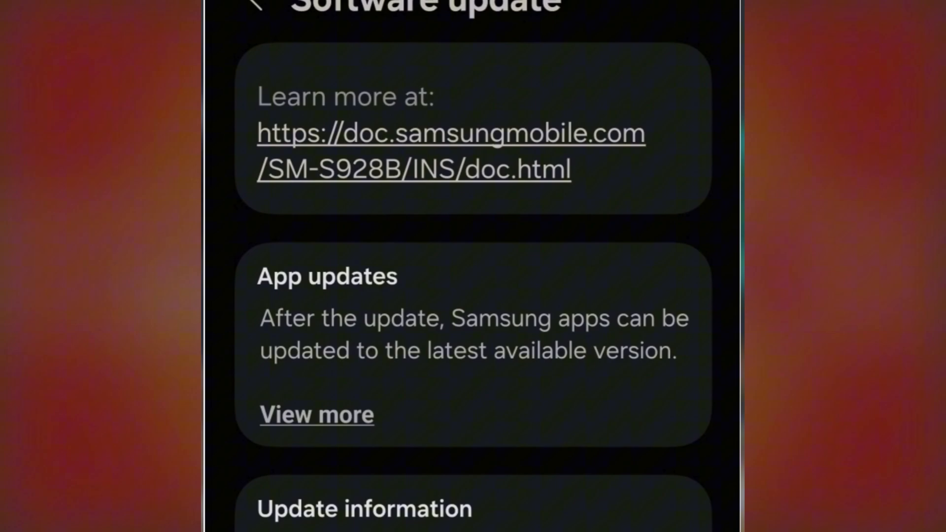
scroll(down, 3)
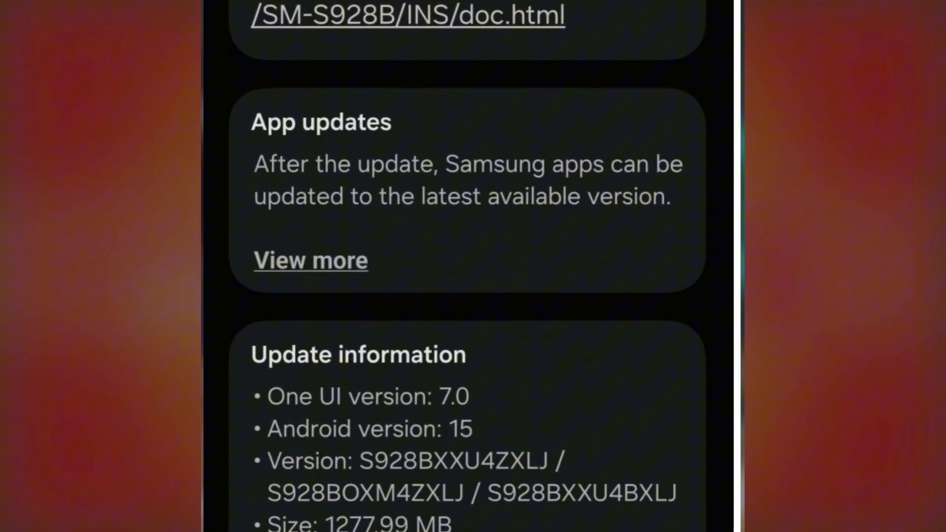
scroll(down, 3)
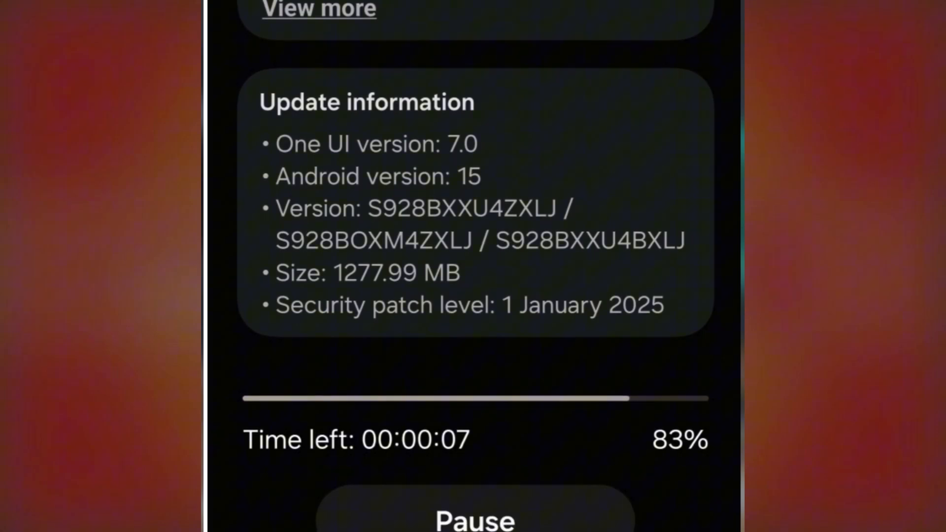
scroll(down, 3)
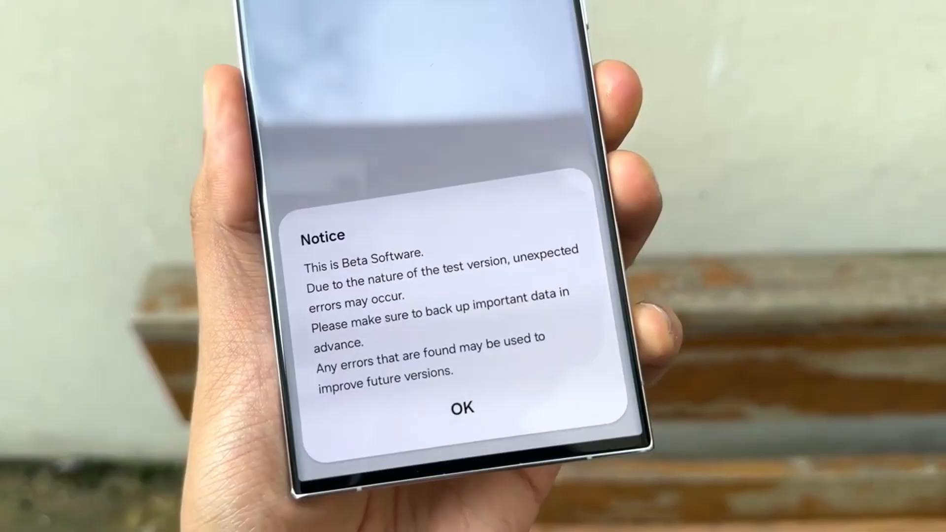
Step: Dismiss the Beta Software warning with OK
click(464, 406)
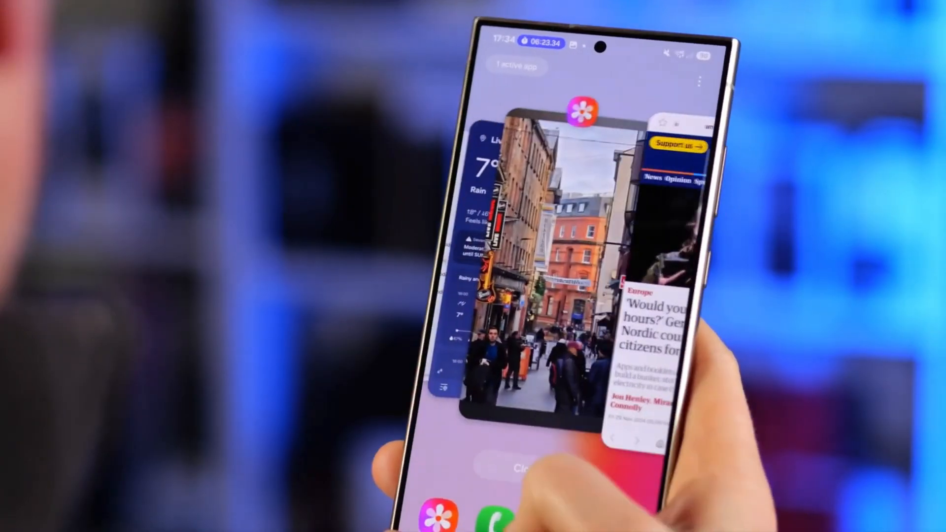